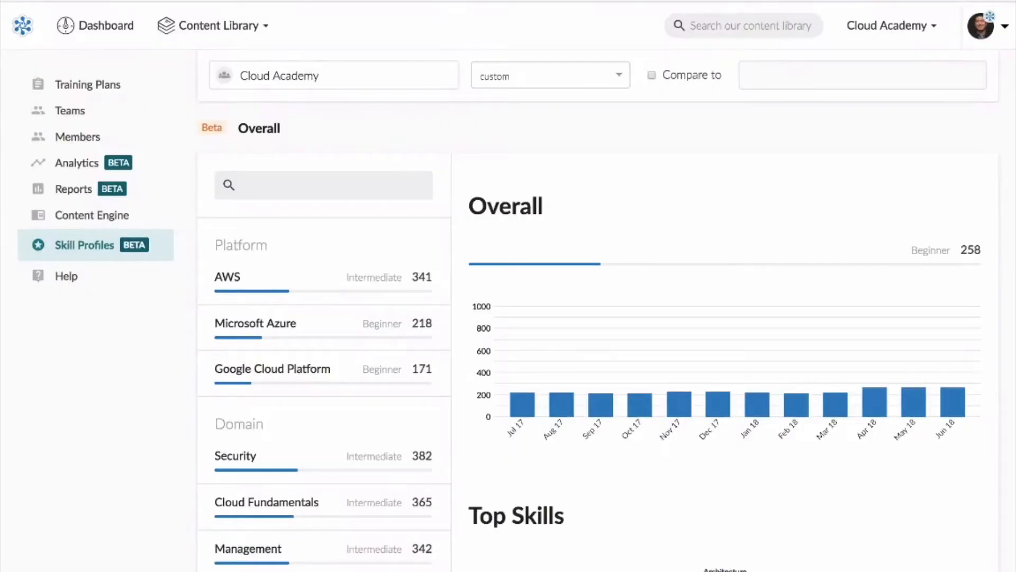
mouse_move(19, 546)
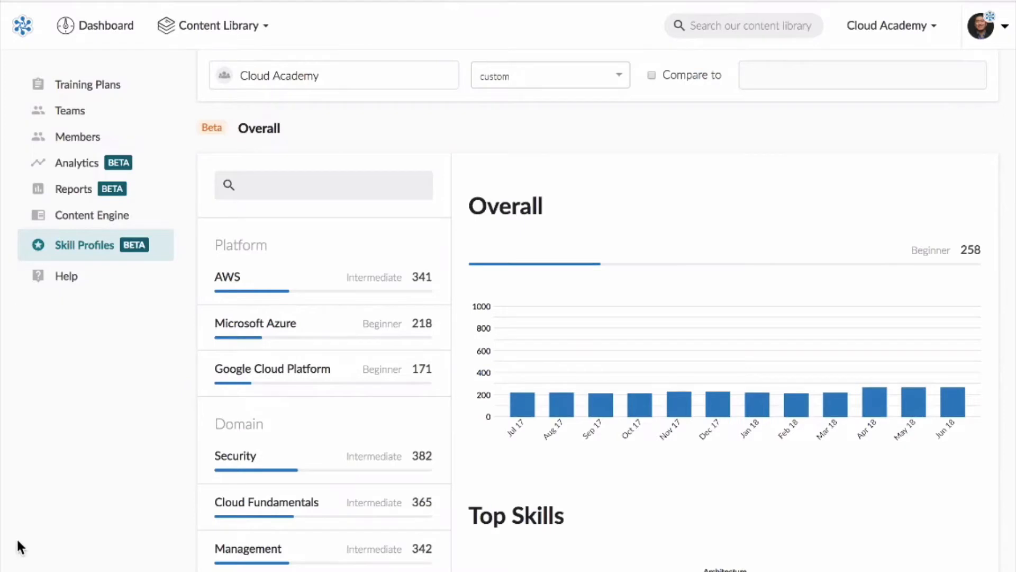
mouse_move(38, 531)
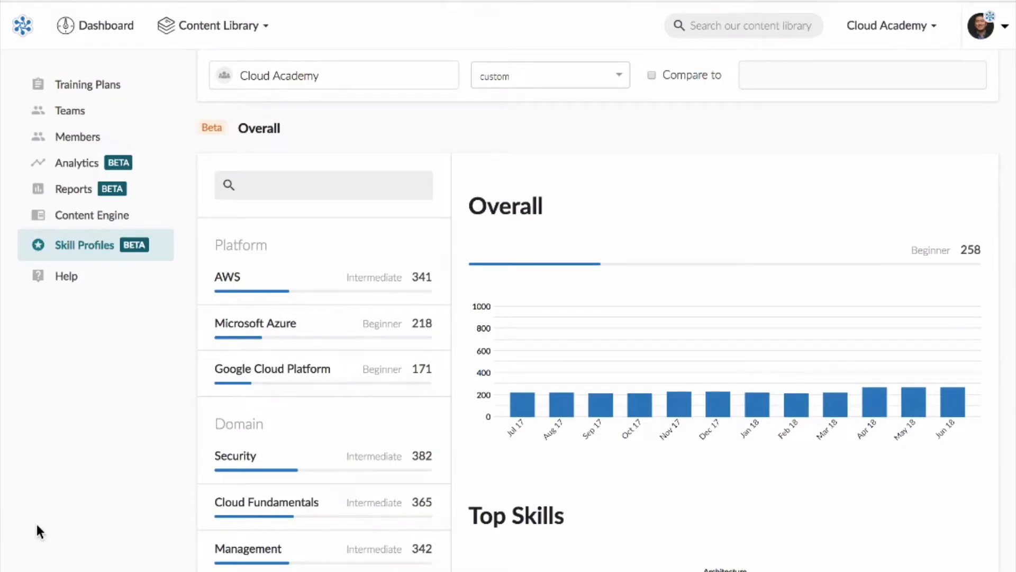
Step: Review the Overall dashboard, then limit the date range to this week
scroll("down", 3)
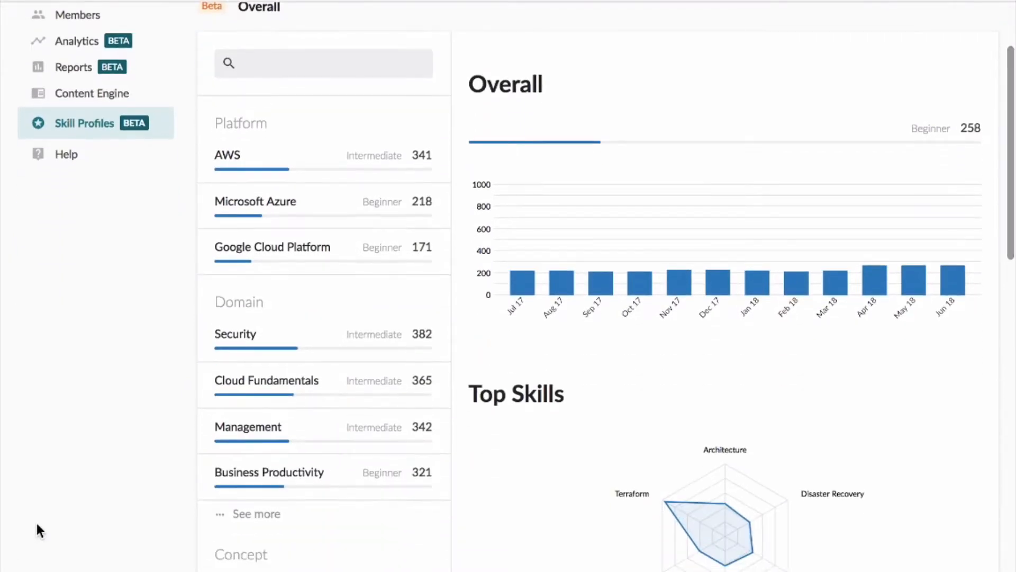
scroll("down", 3)
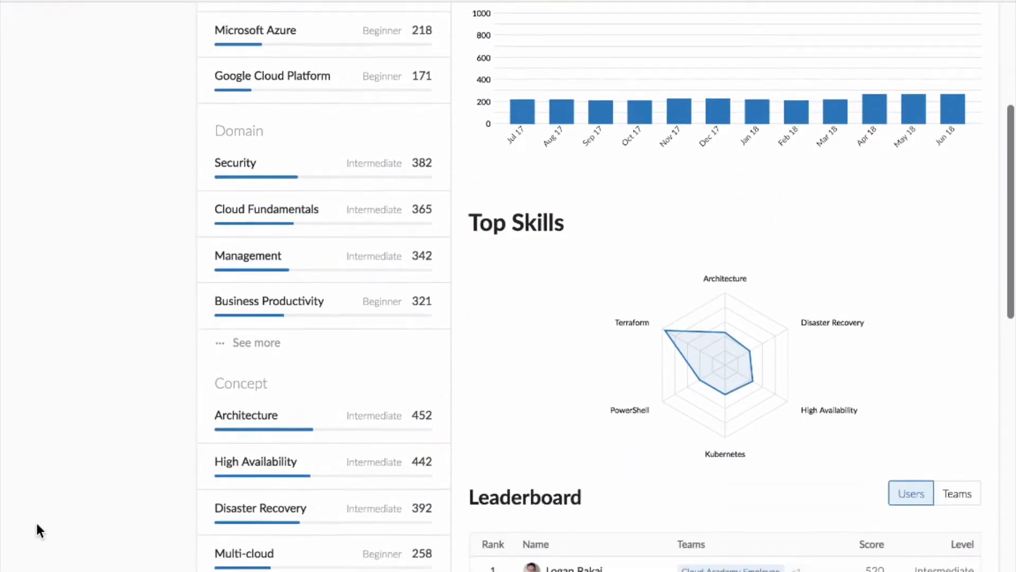
scroll("down", 3)
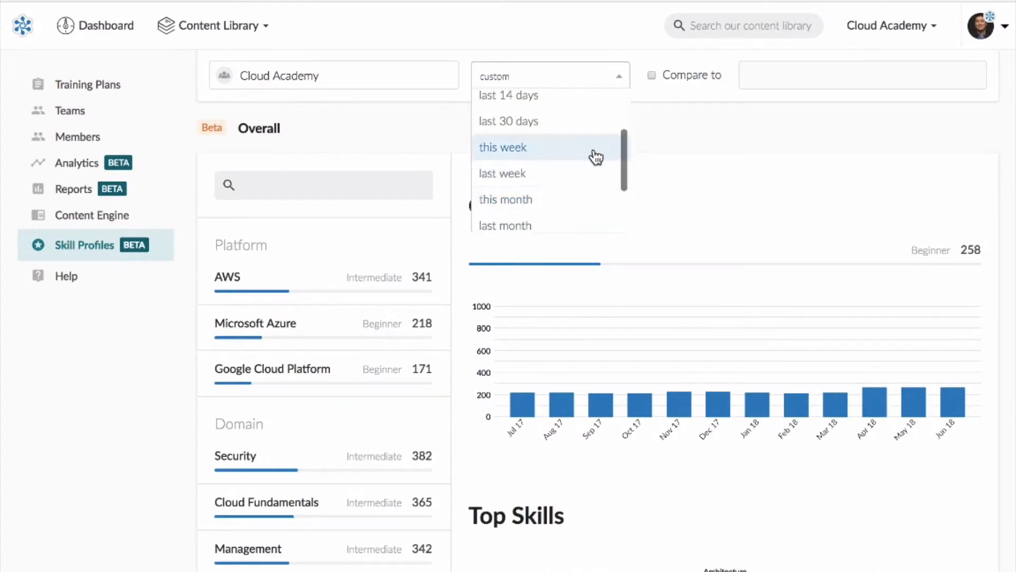
left_click(502, 148)
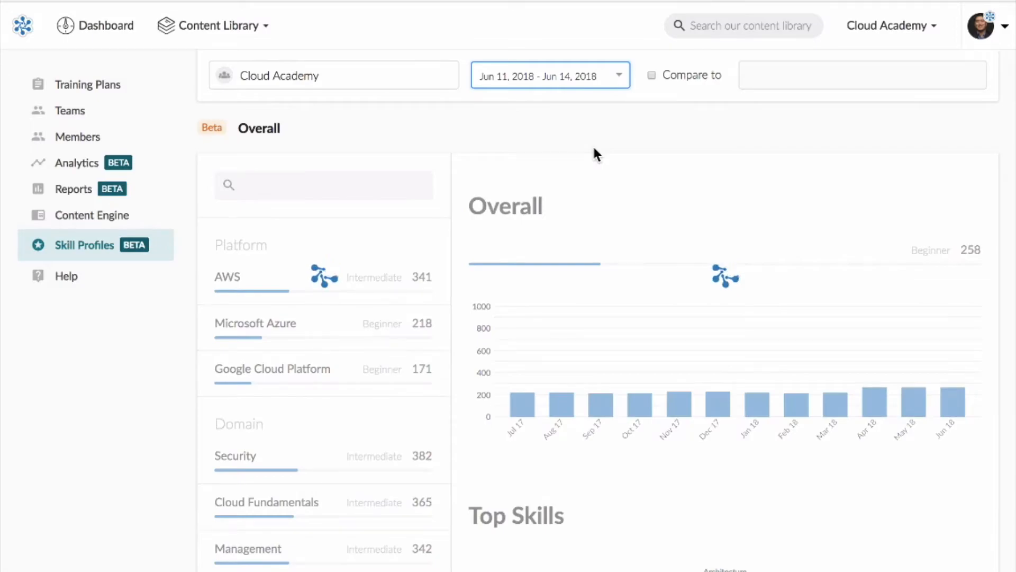
left_click(333, 75)
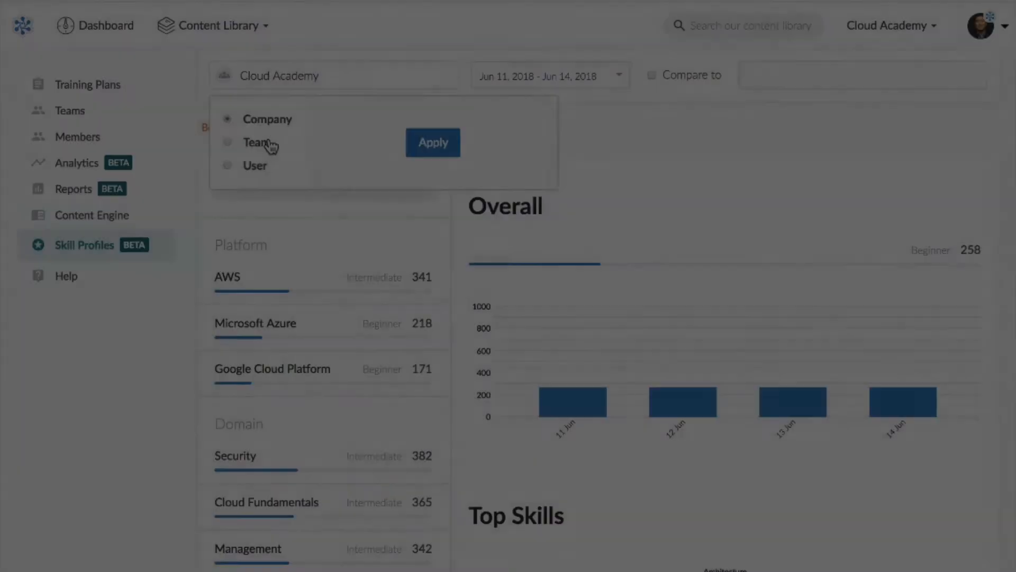
Step: Switch the profile scope to User and select the user found by searching 'luca'
left_click(227, 142)
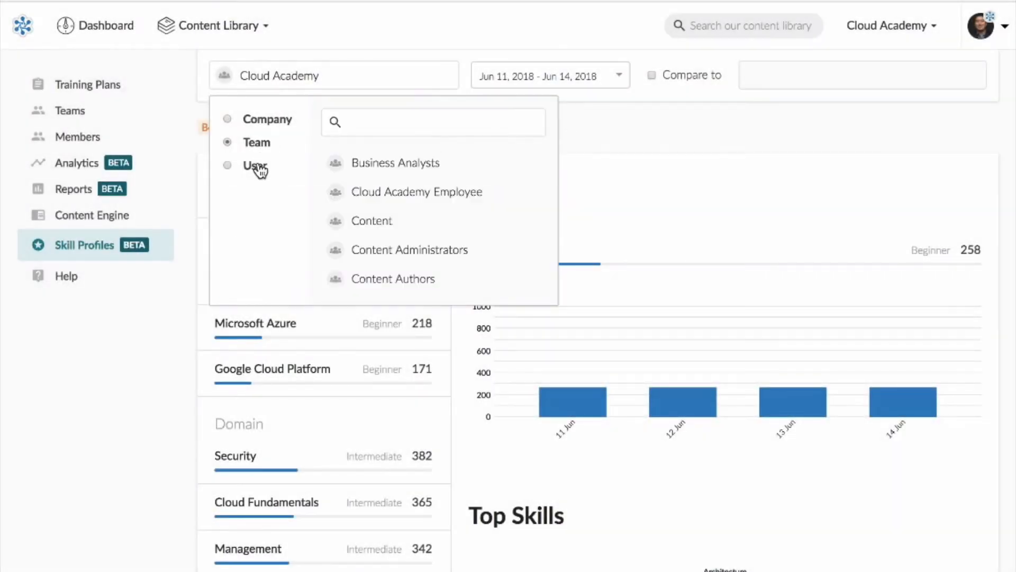
left_click(227, 165)
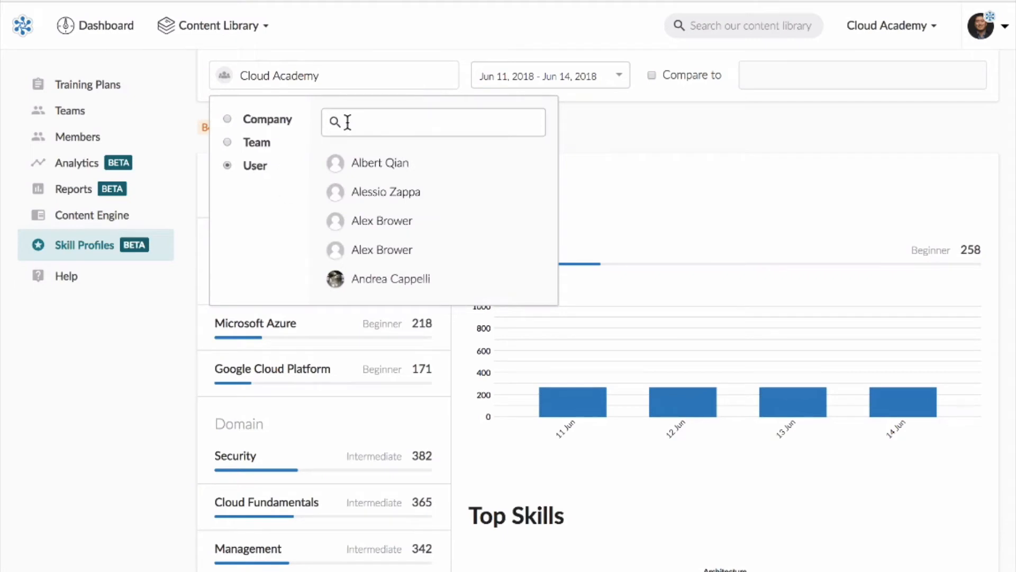
type("lud")
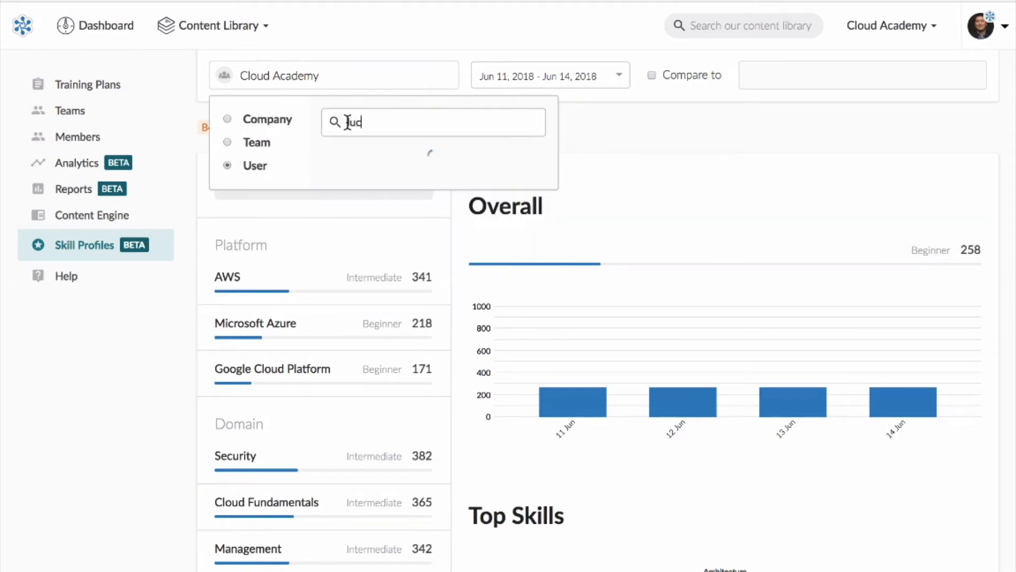
type("luca")
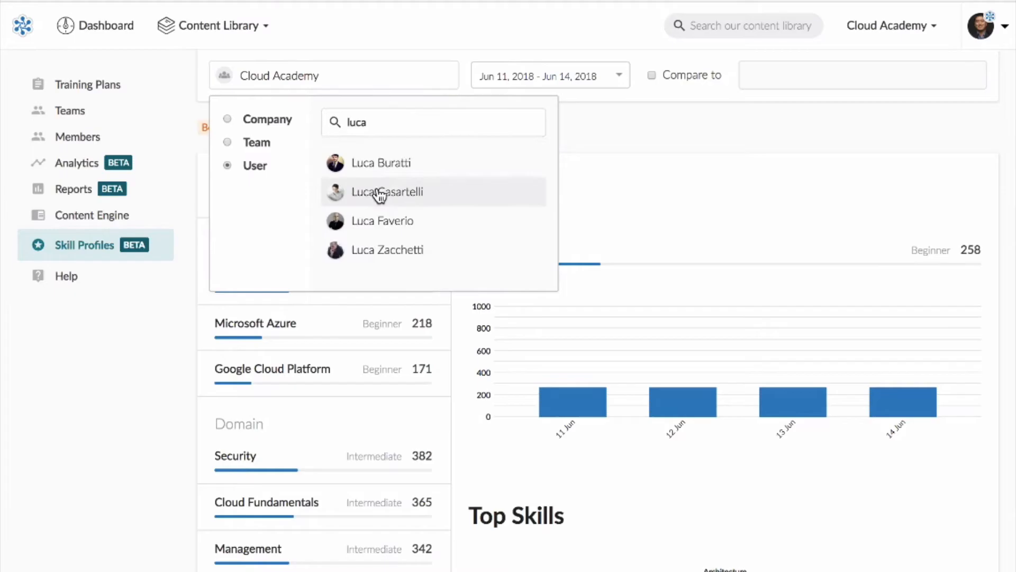
left_click(387, 191)
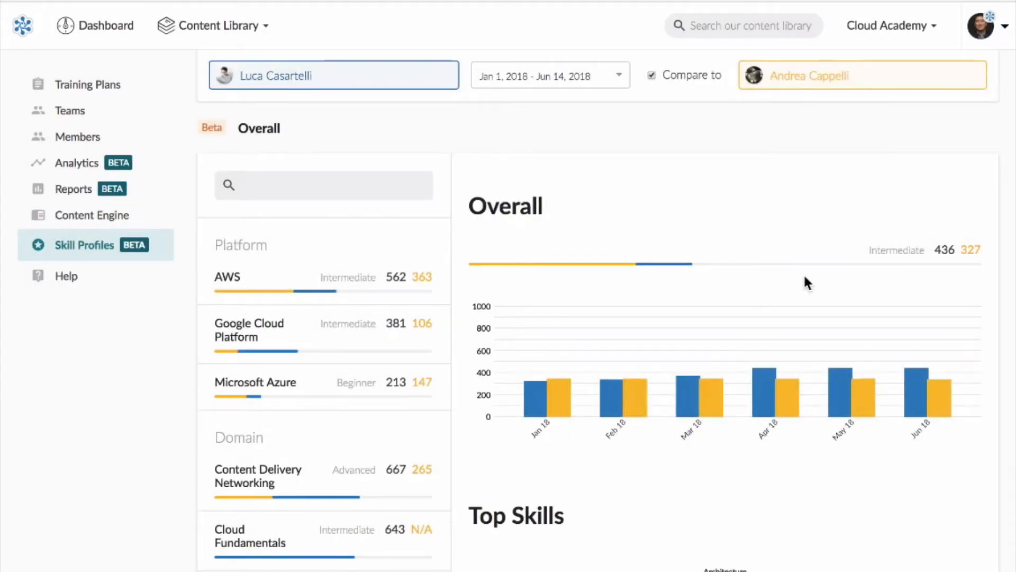
Step: Drill into the AWS platform from the Overall panel's Platform list
scroll("down", 3)
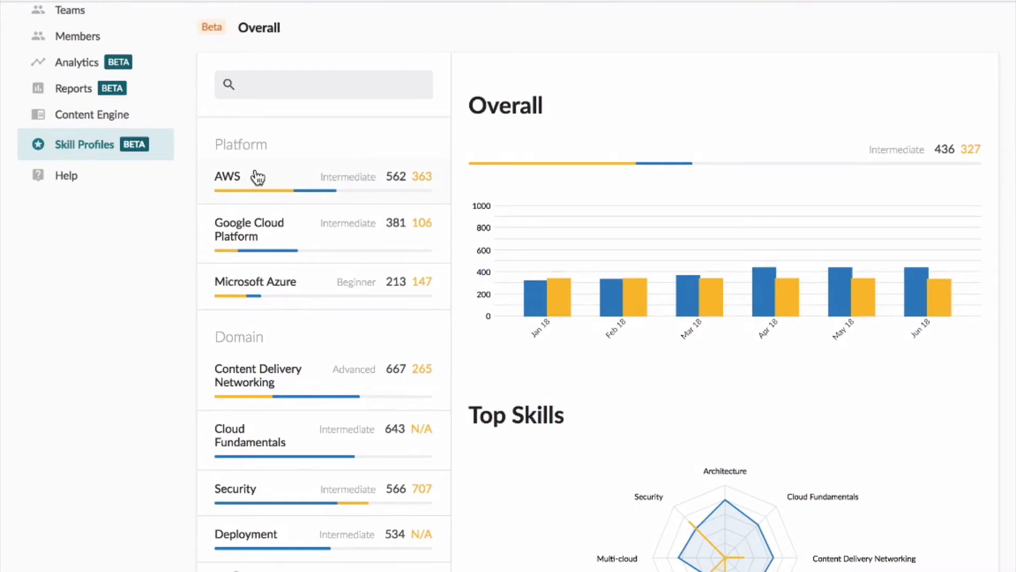
left_click(227, 176)
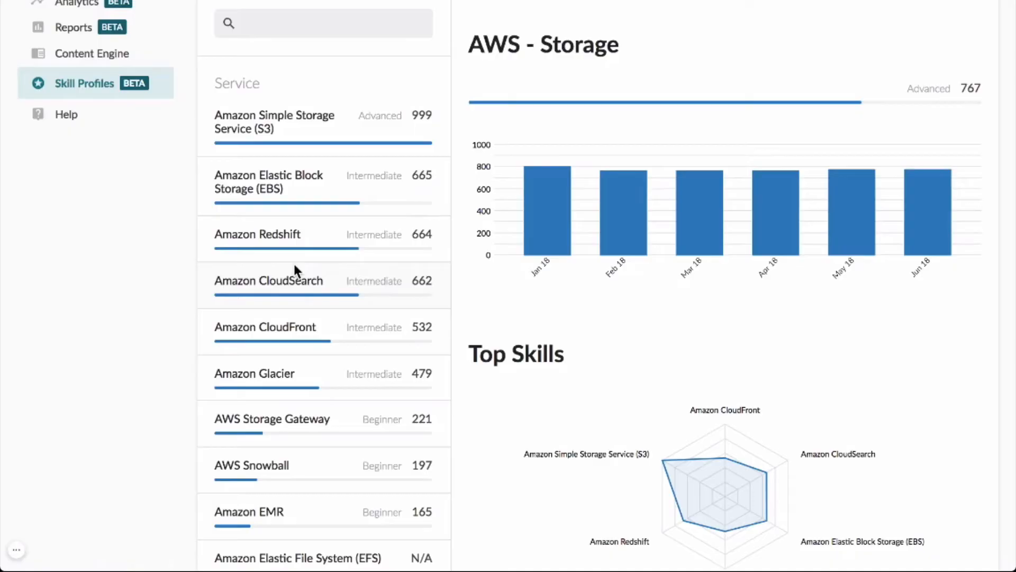
Step: Scroll the AWS - Storage profile down to its Top Skills radar and Leaderboard
scroll("down", 3)
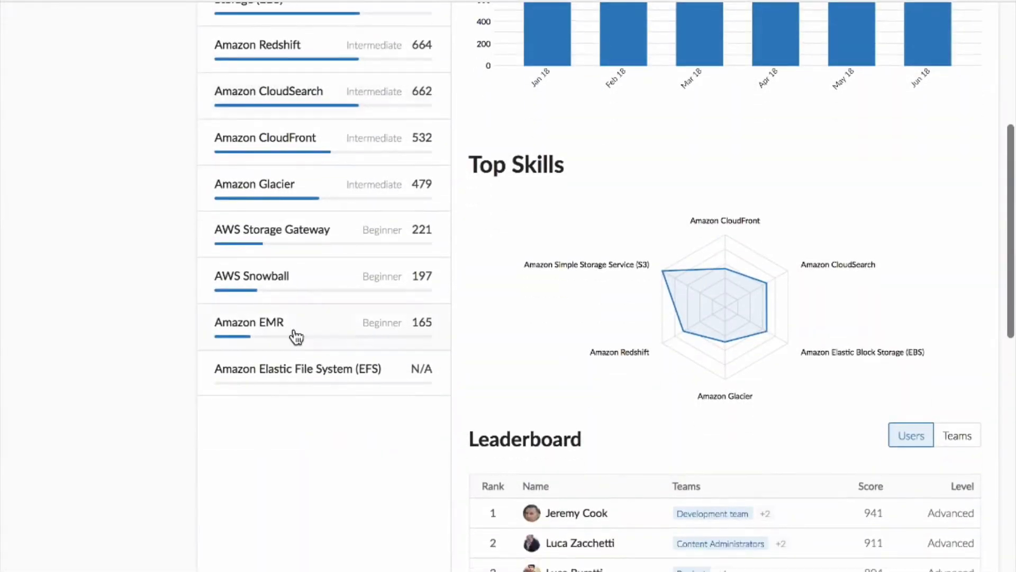
mouse_move(530, 268)
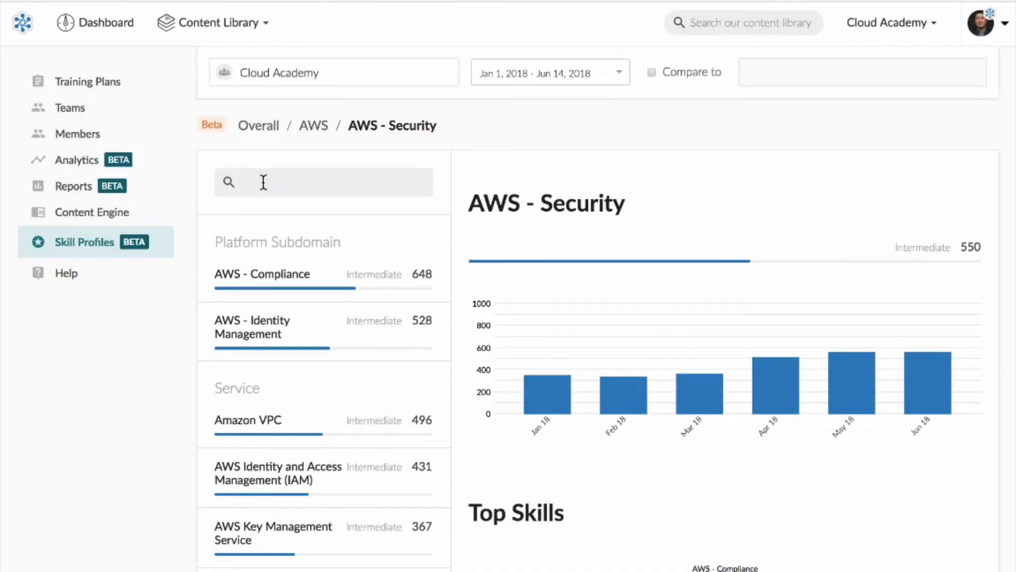
Step: Open the AWS - Compliance subdomain under AWS - Security
scroll("down", 3)
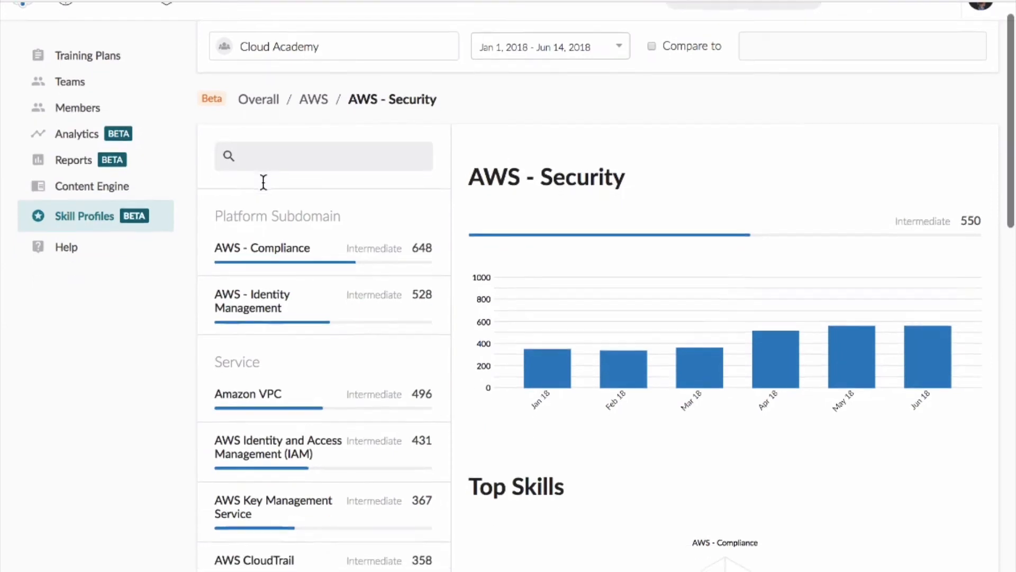
mouse_move(295, 270)
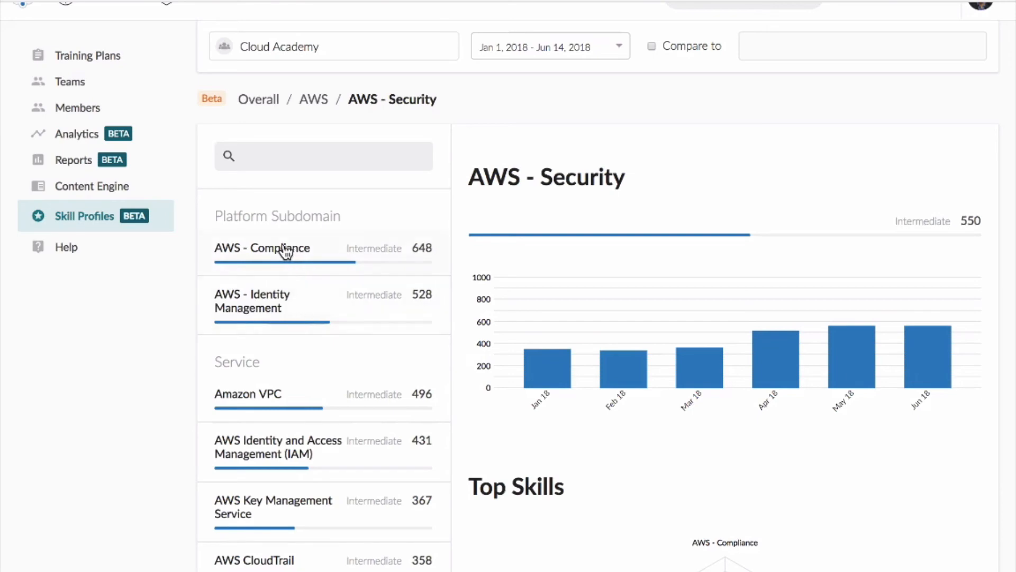
left_click(261, 247)
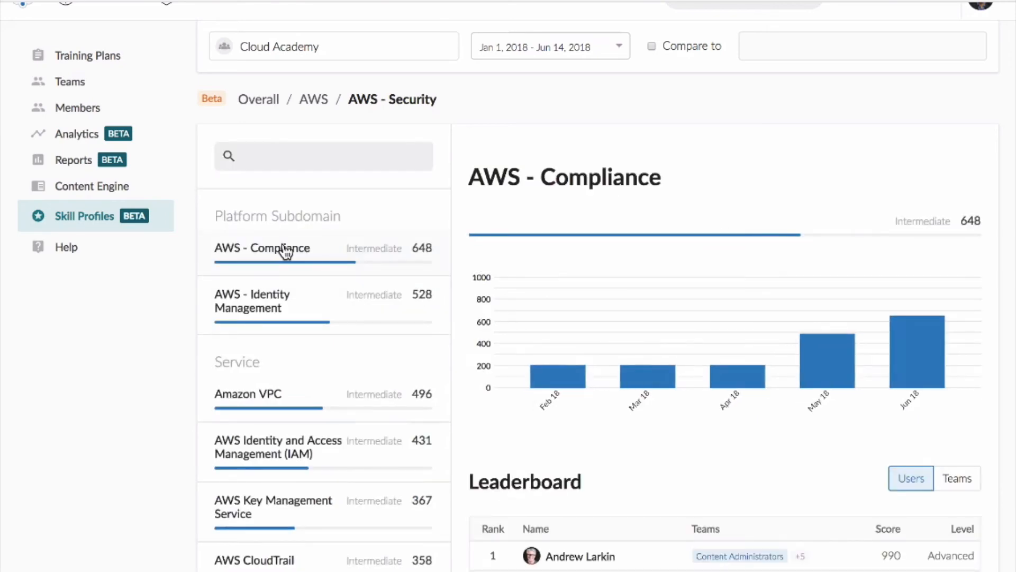